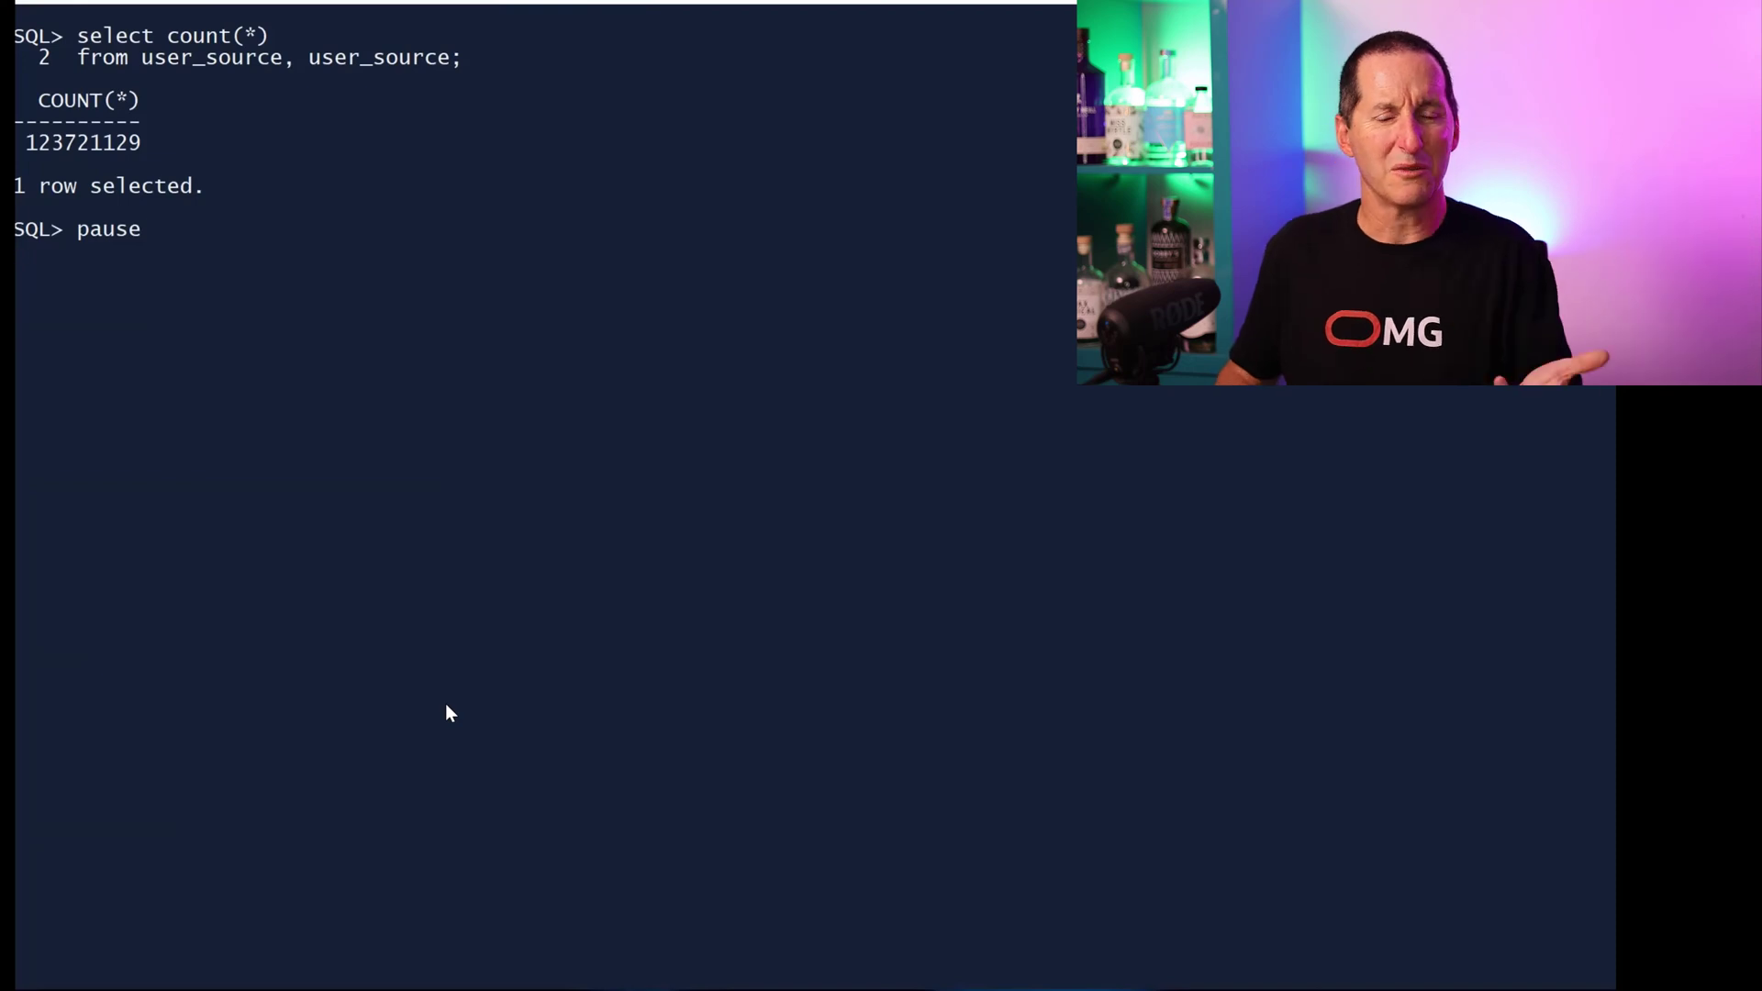
- Continue the script past the pause so SET TIMING ON, TIMING START and the count query run
key("Return")
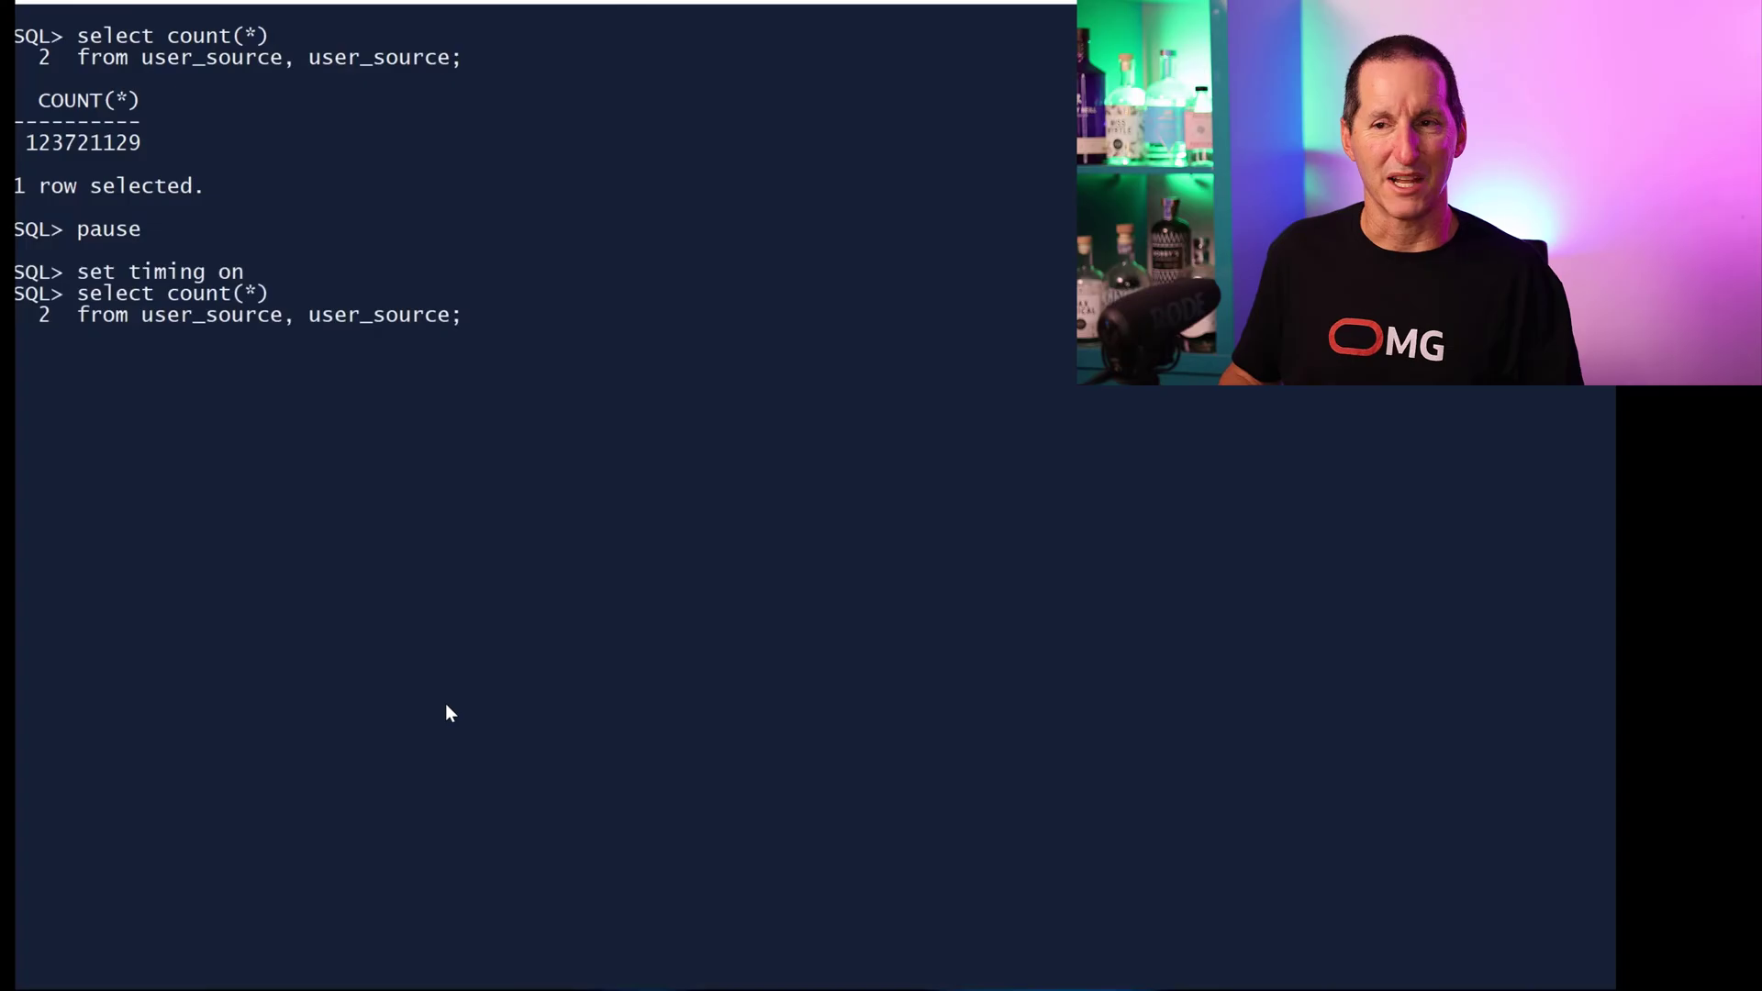
key("Return")
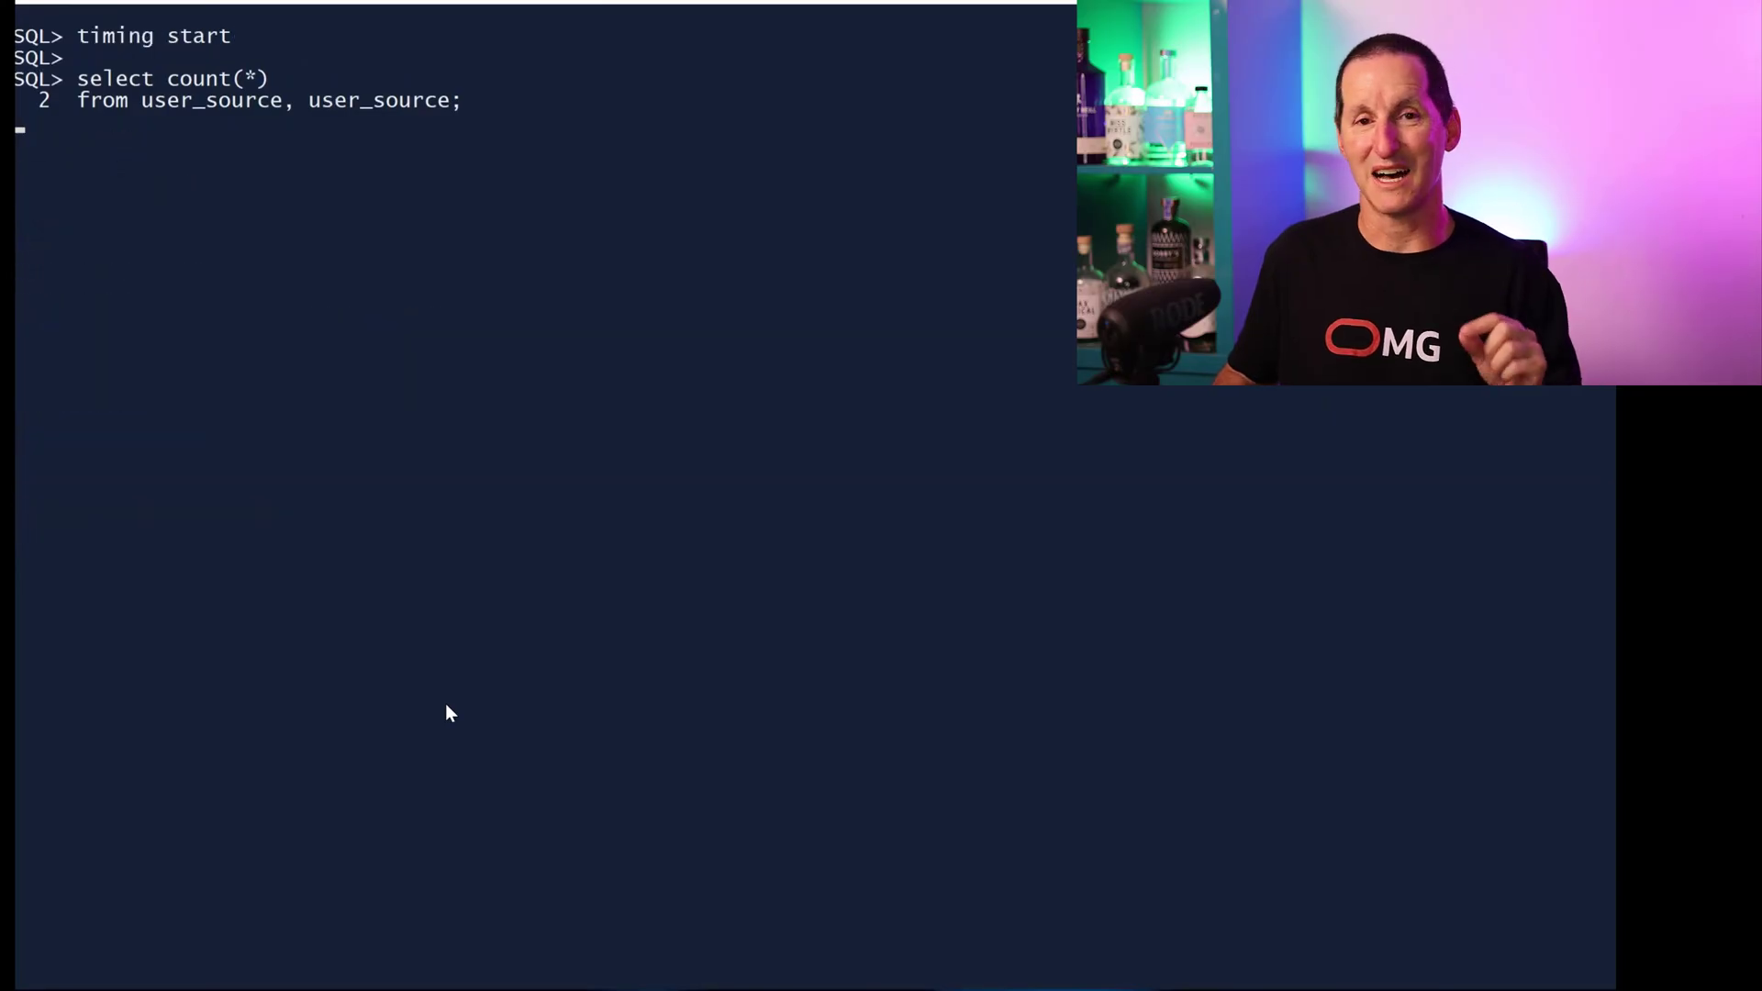
- Continue through the stopwatch count queries toward TIMING STOP and the query1 timer
key("Return")
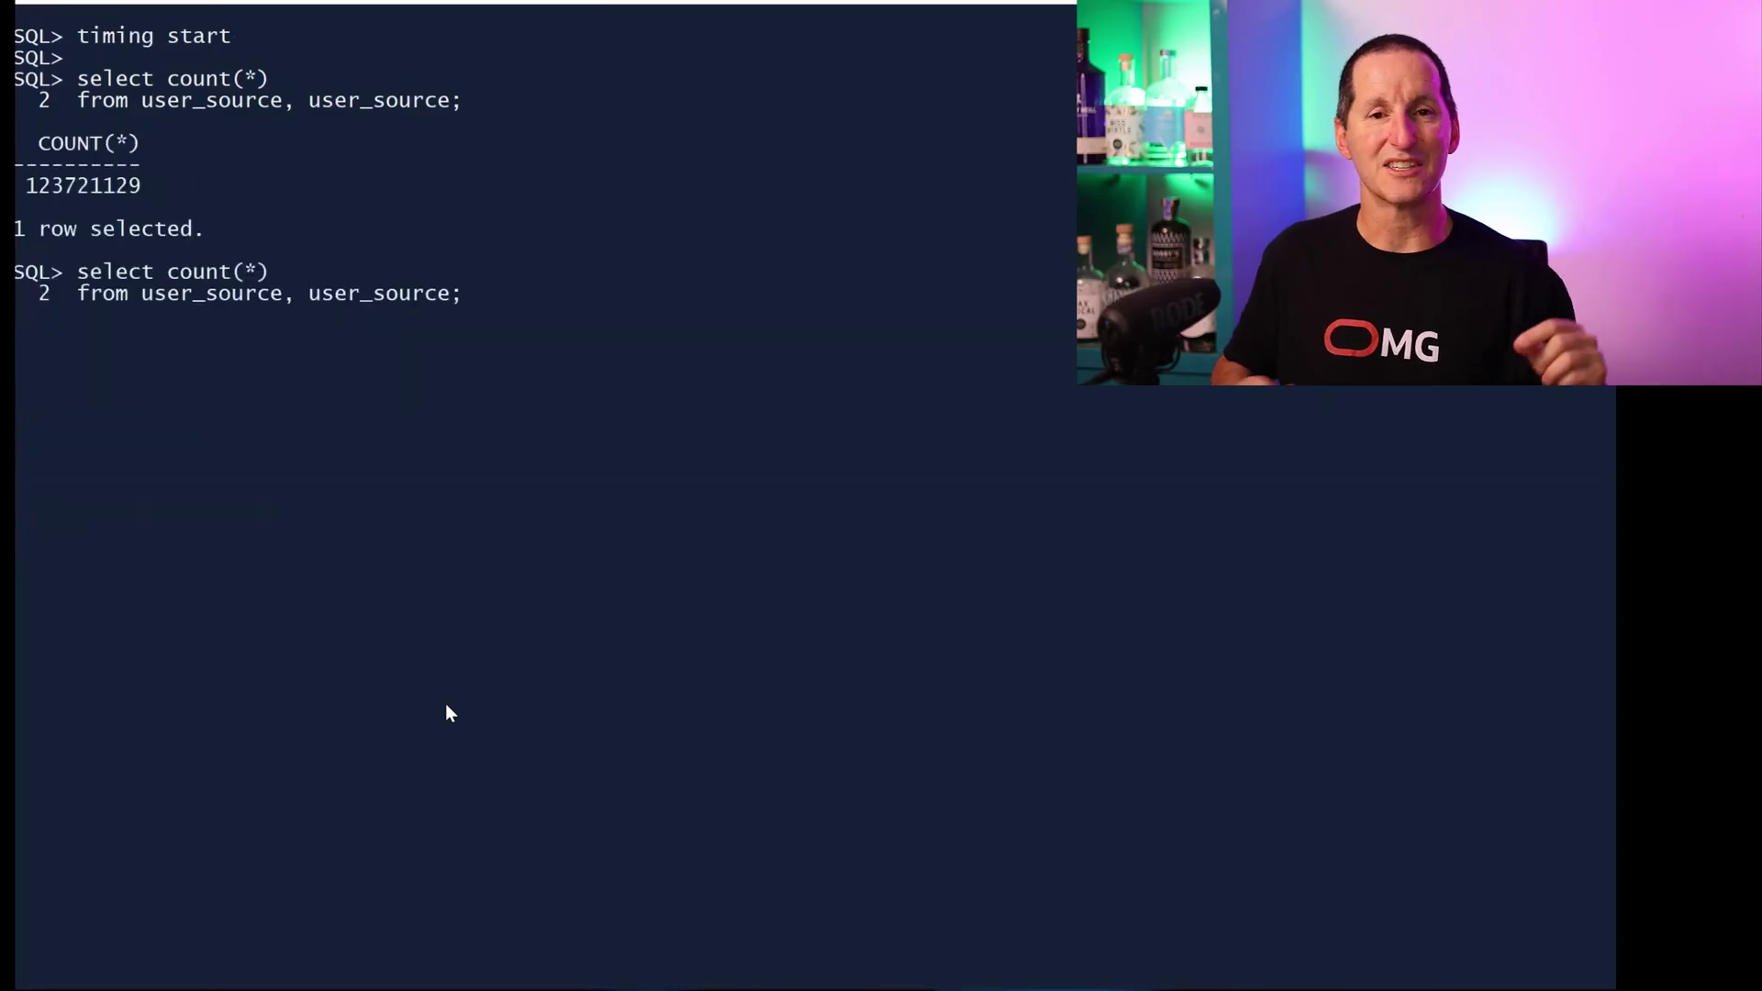
key("Return")
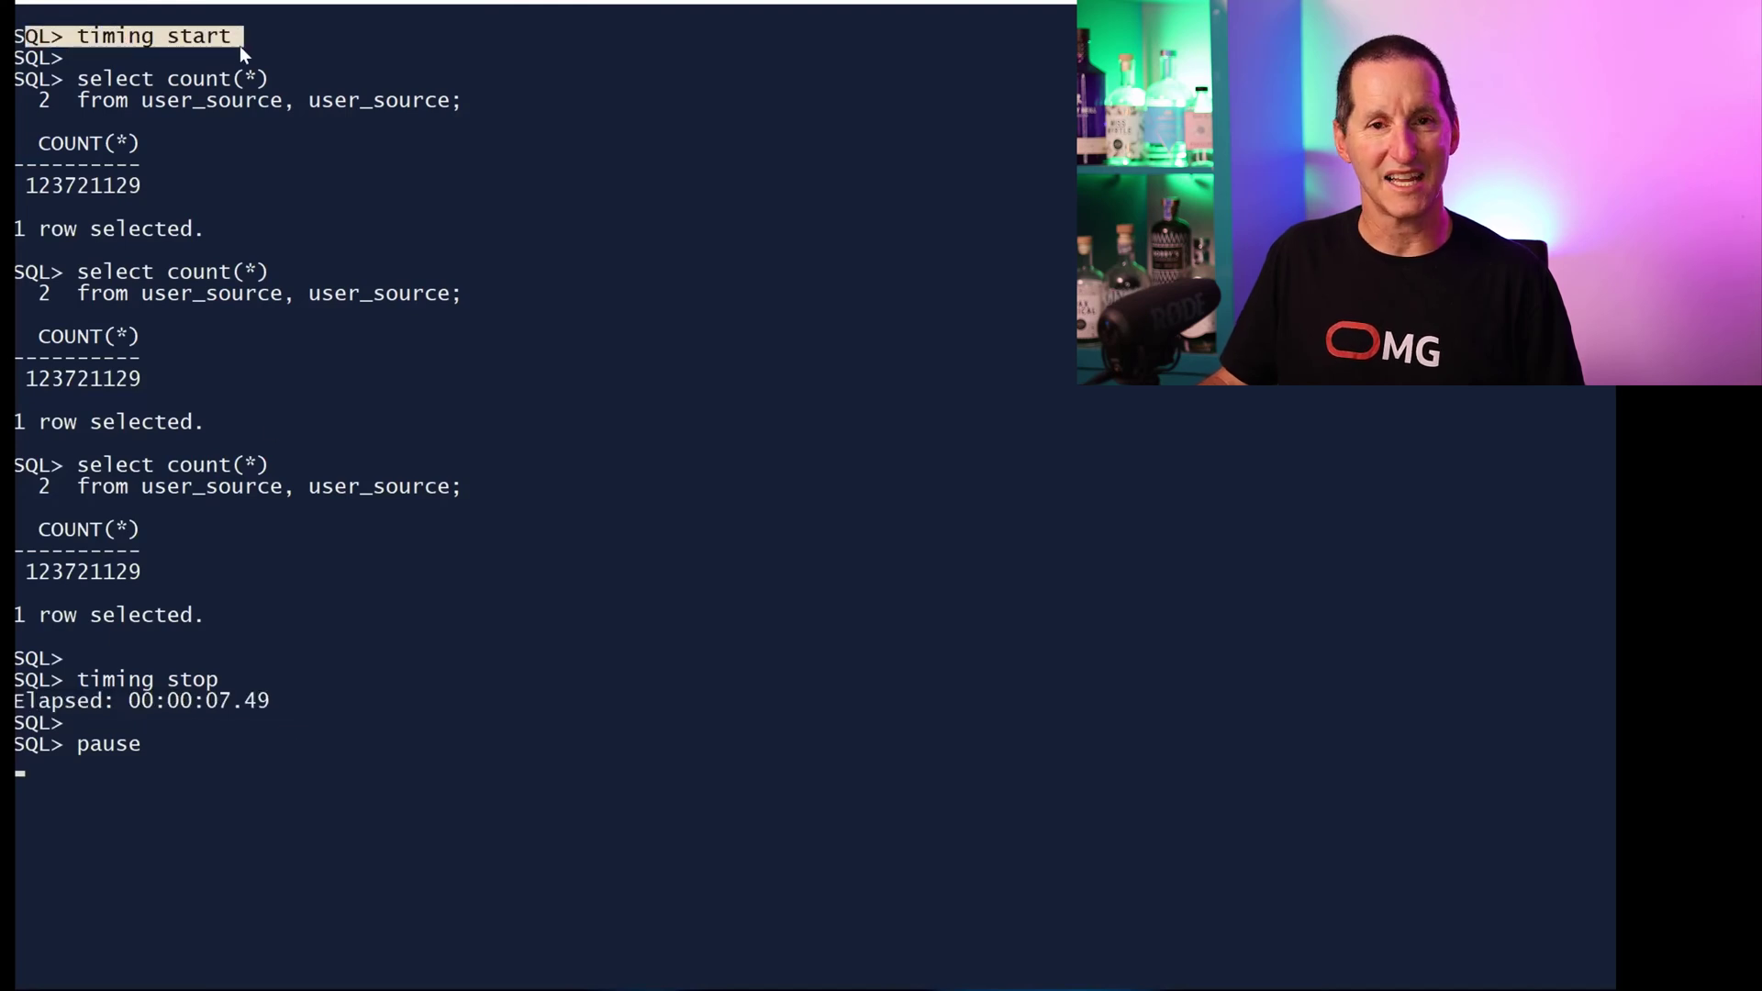
mouse_move(379, 115)
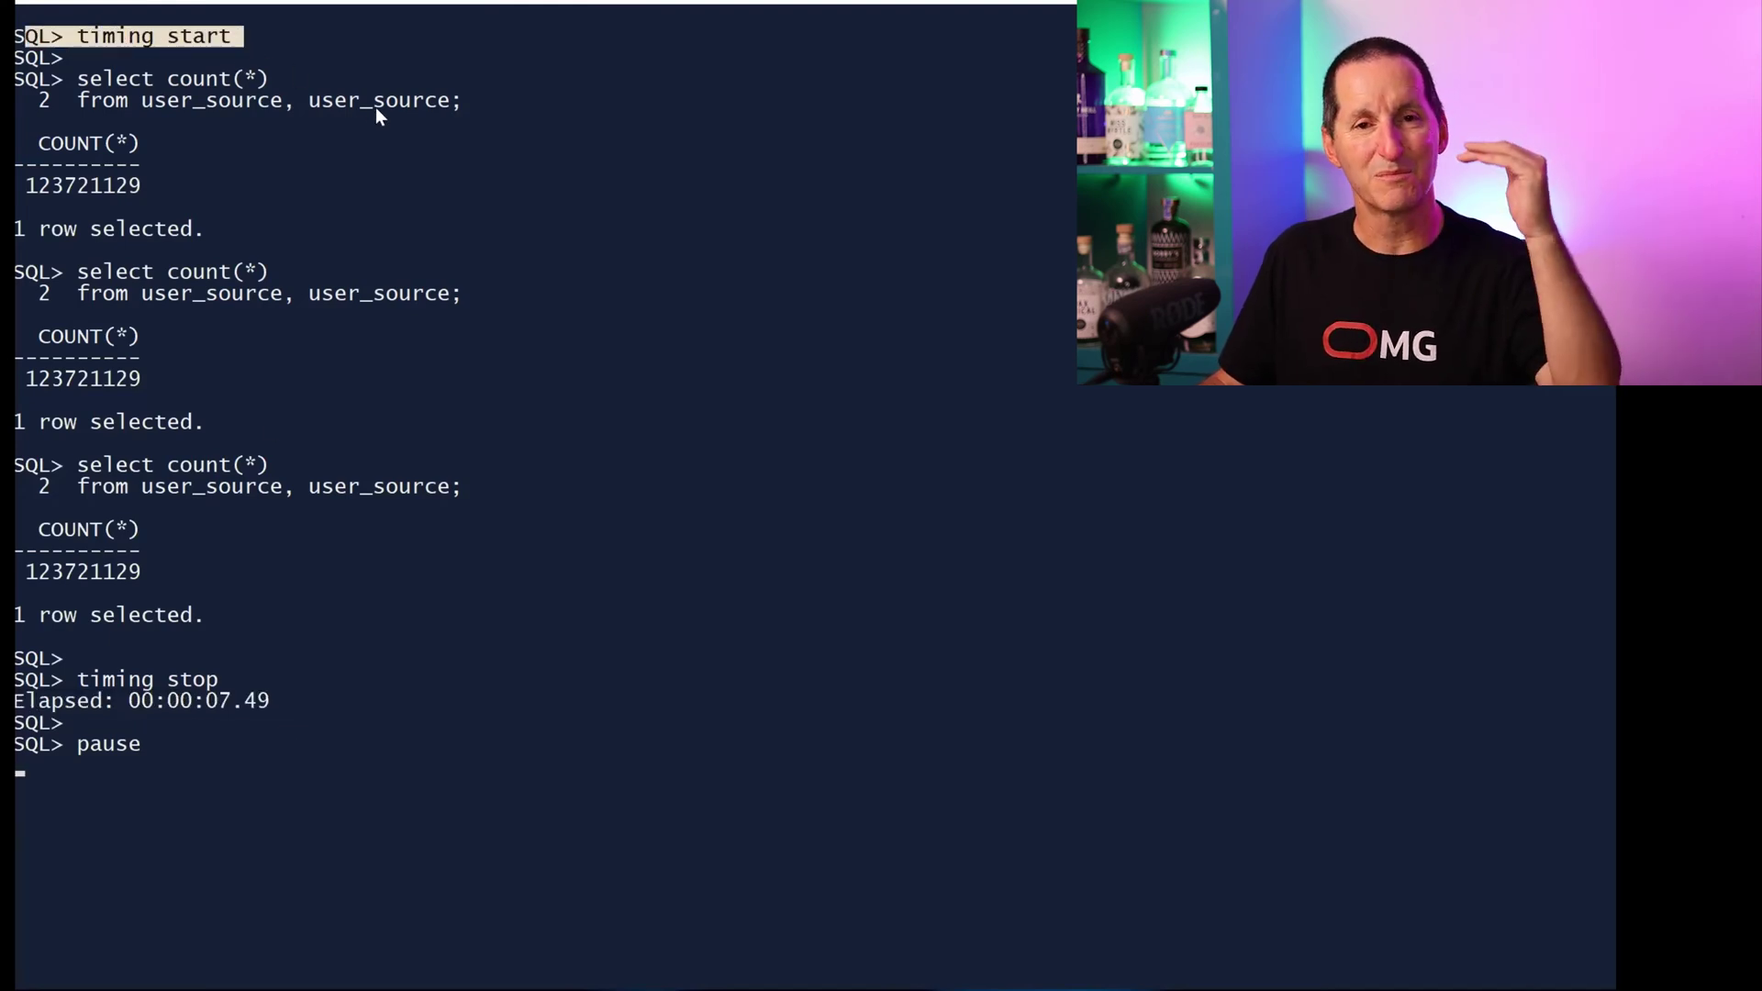
mouse_move(202, 153)
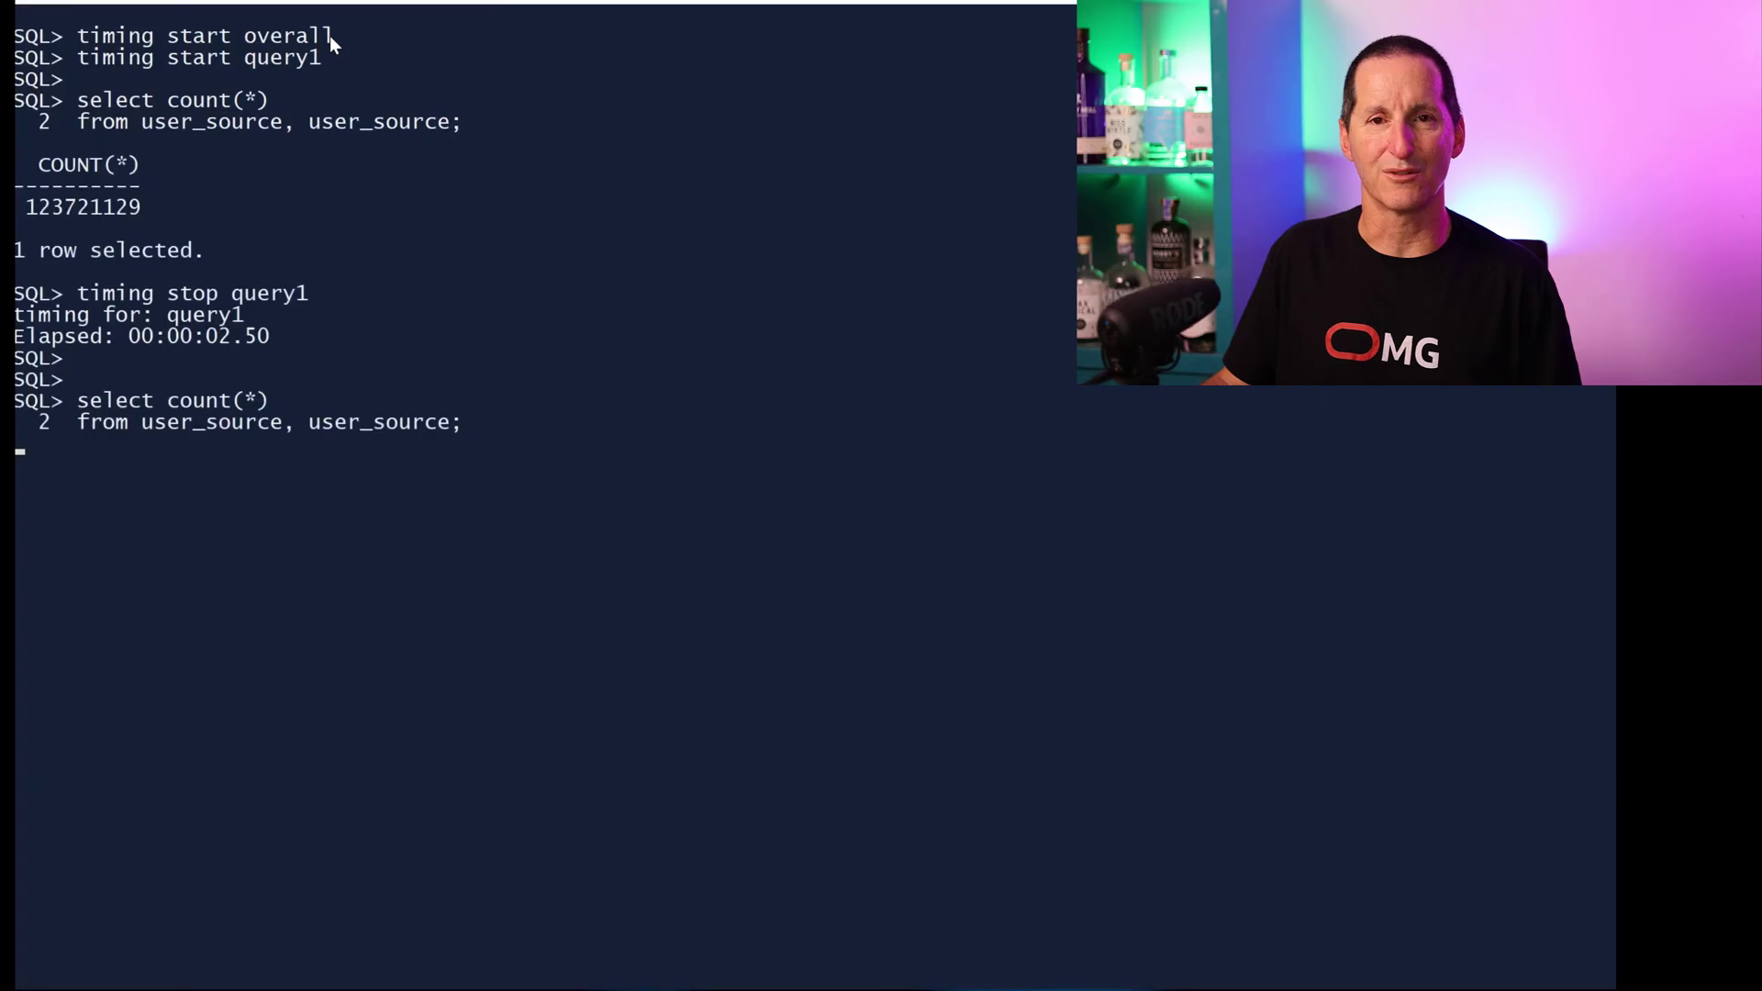
- Continue past the pause to run the last two count queries and TIMING STOP overall
key("Return")
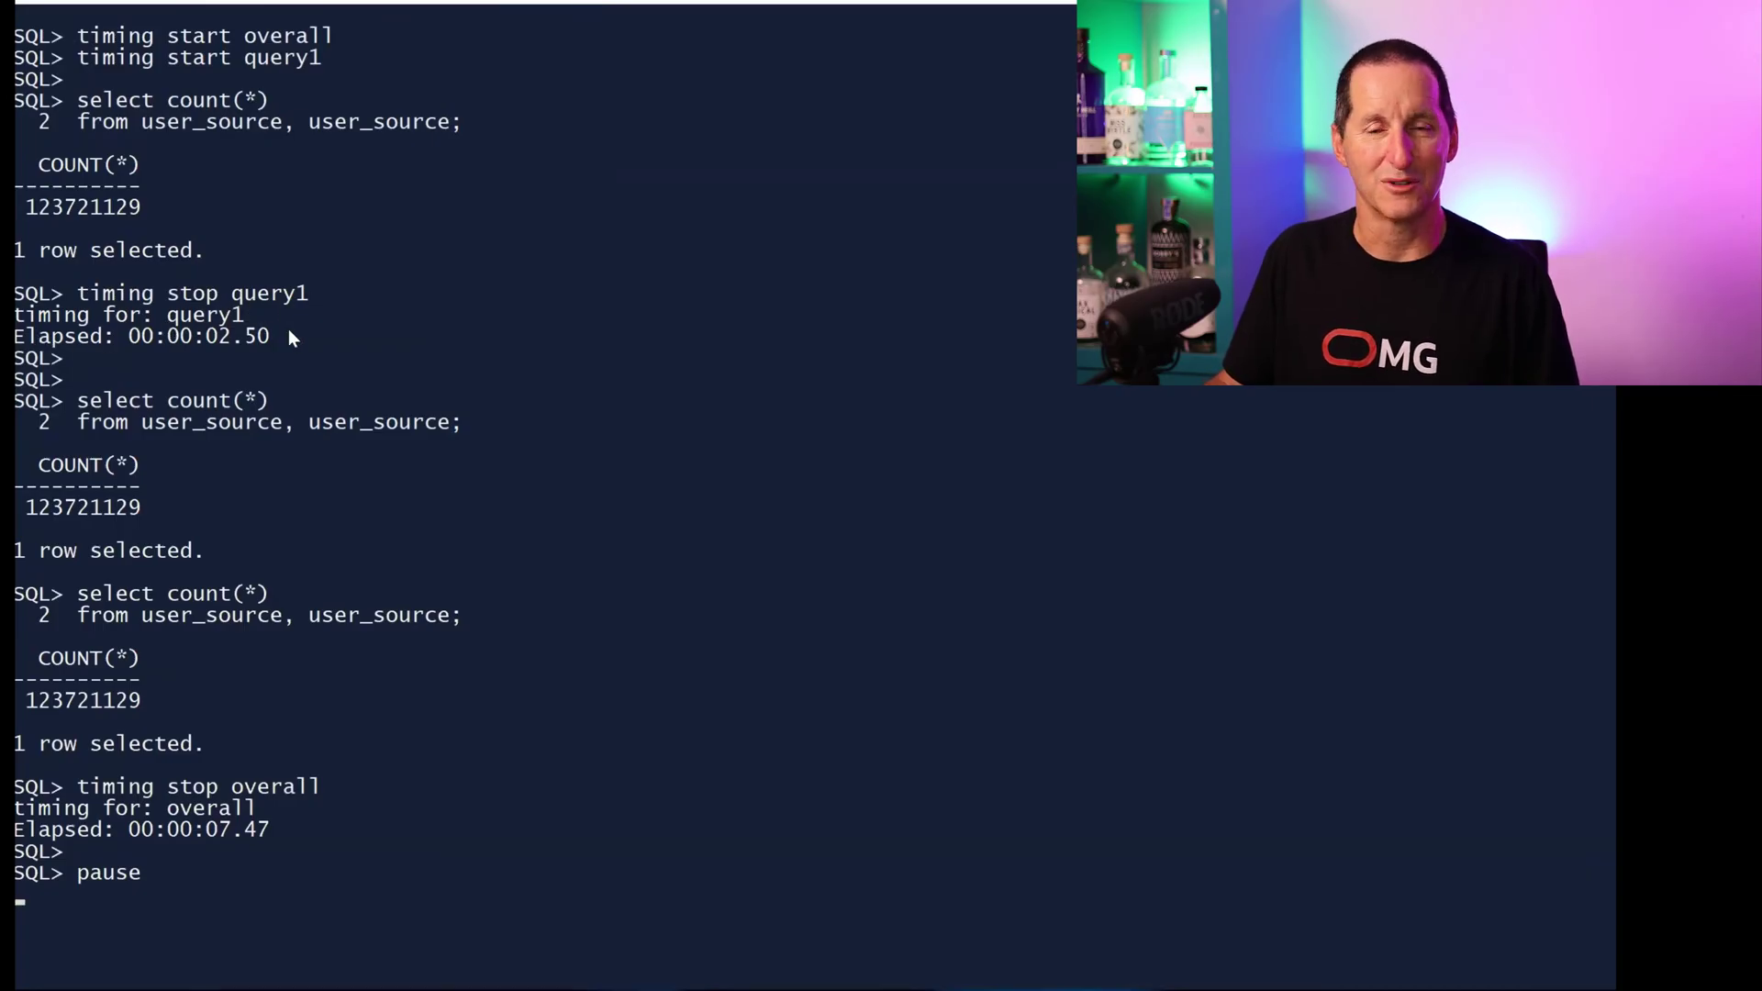
mouse_move(186, 413)
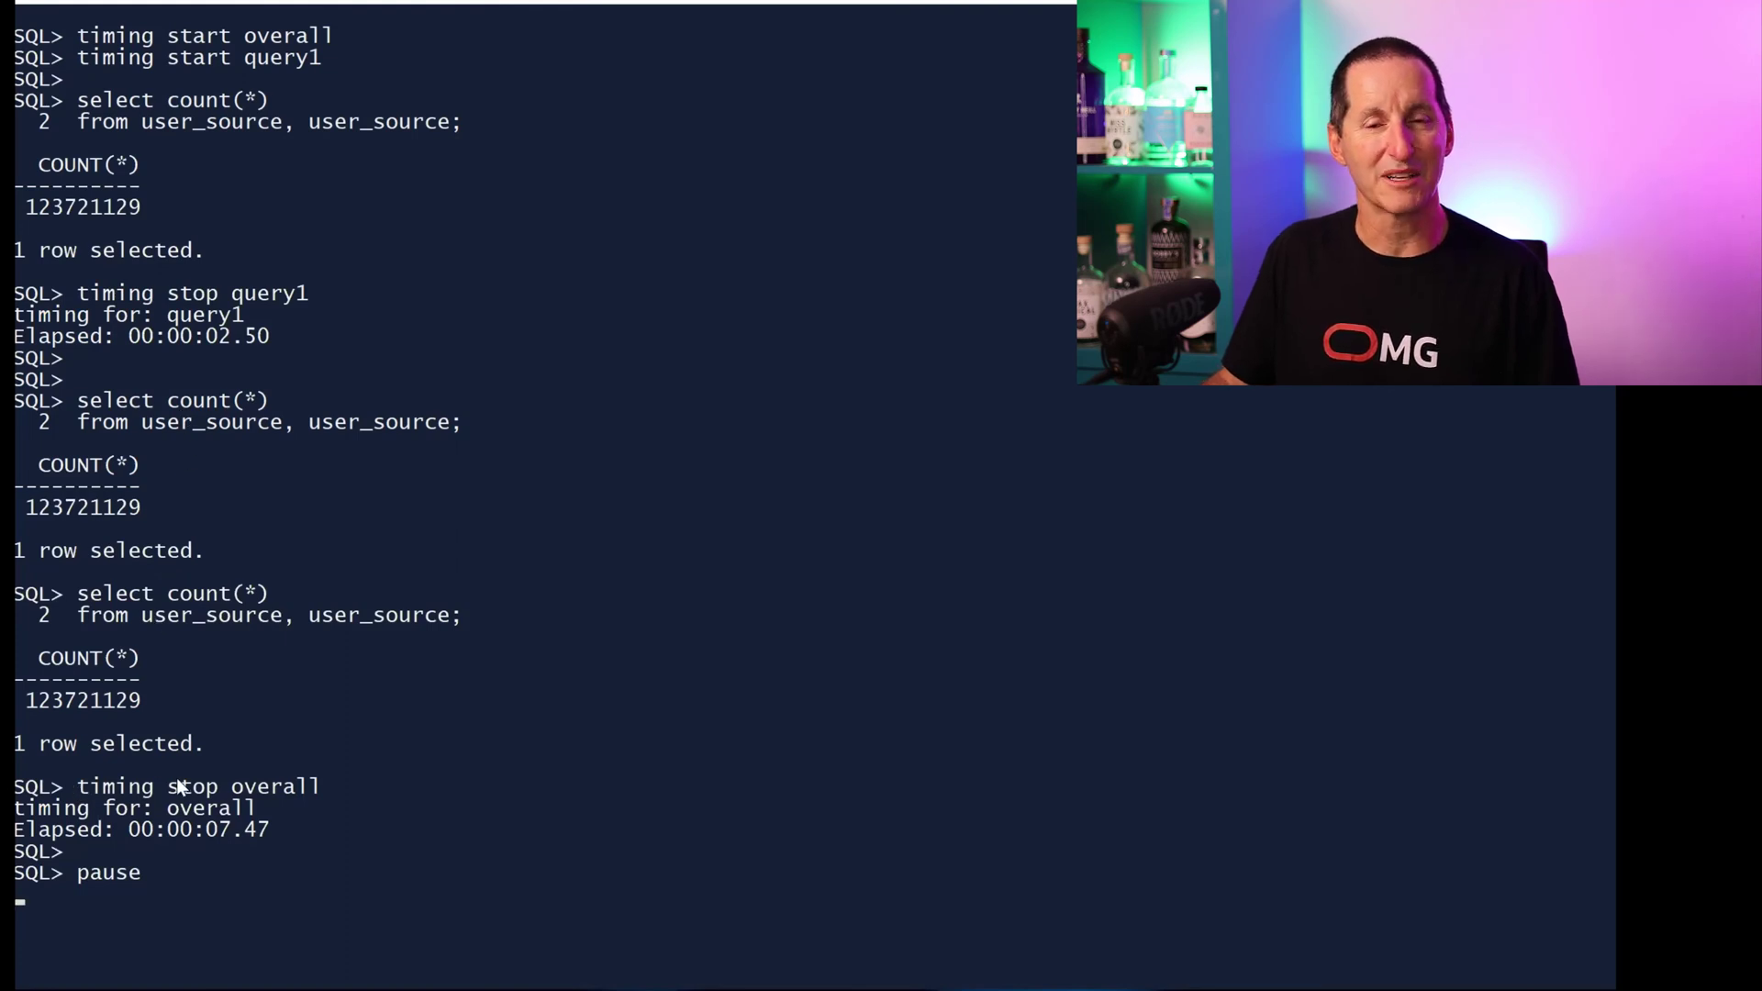
mouse_move(343, 36)
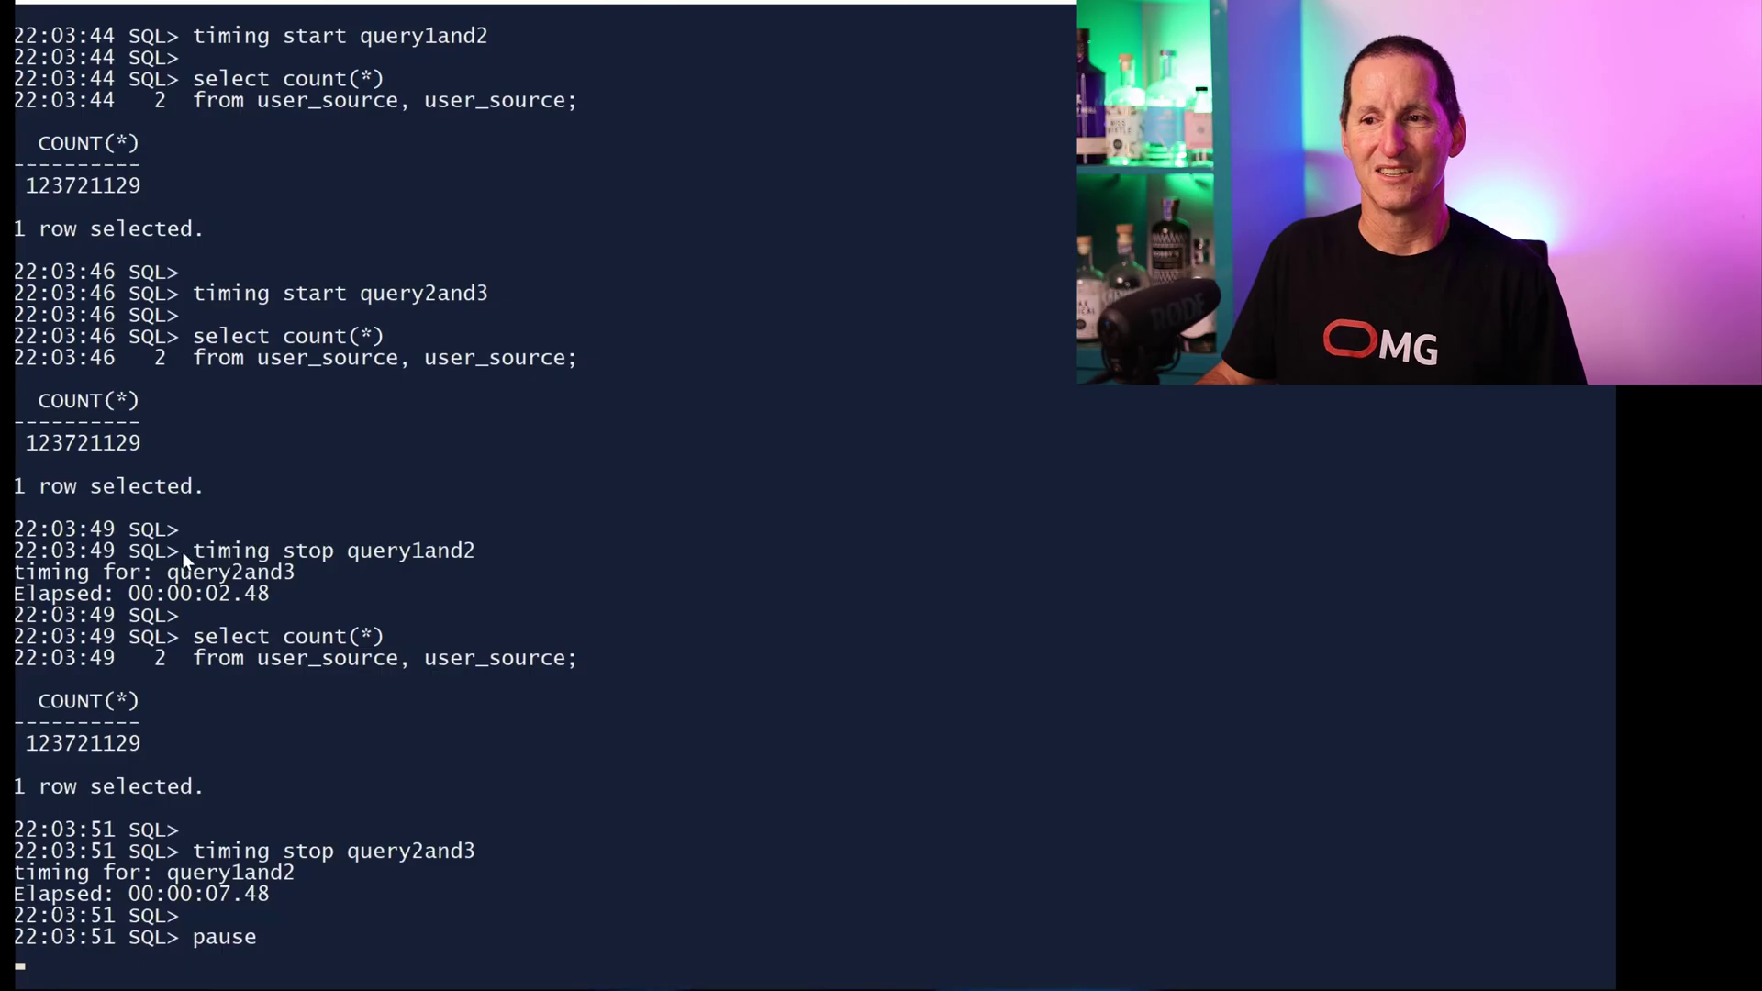
mouse_move(387, 728)
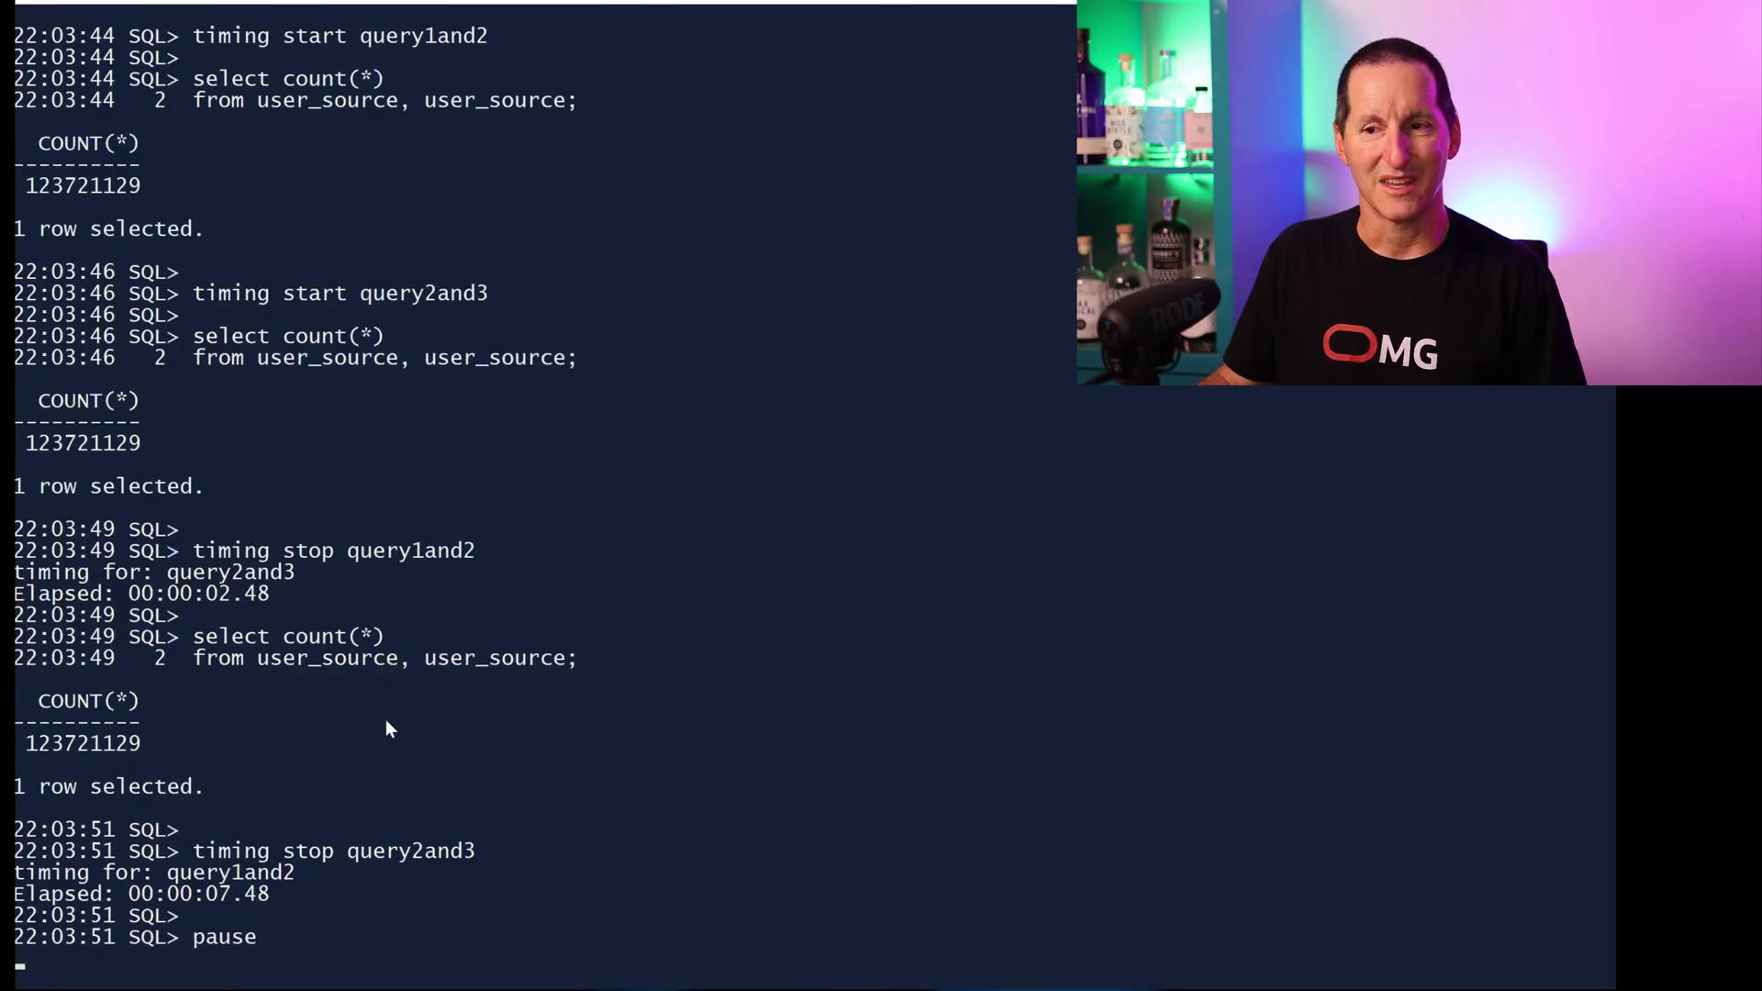
mouse_move(488, 858)
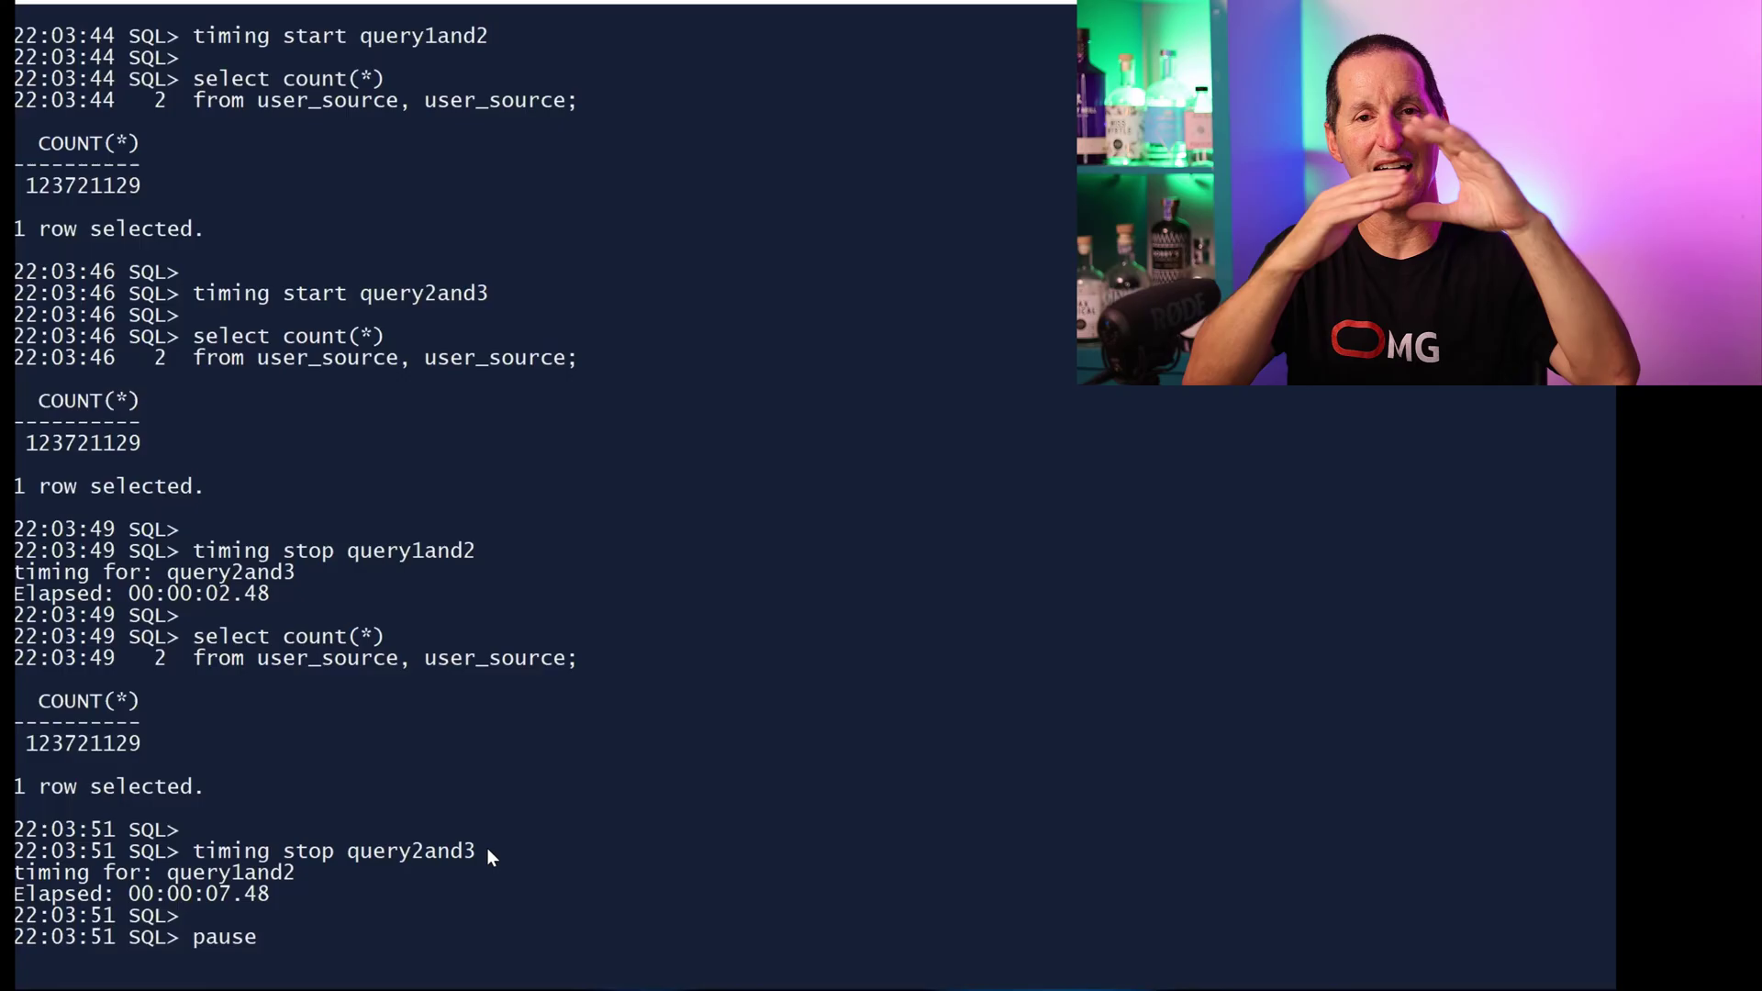
mouse_move(347, 70)
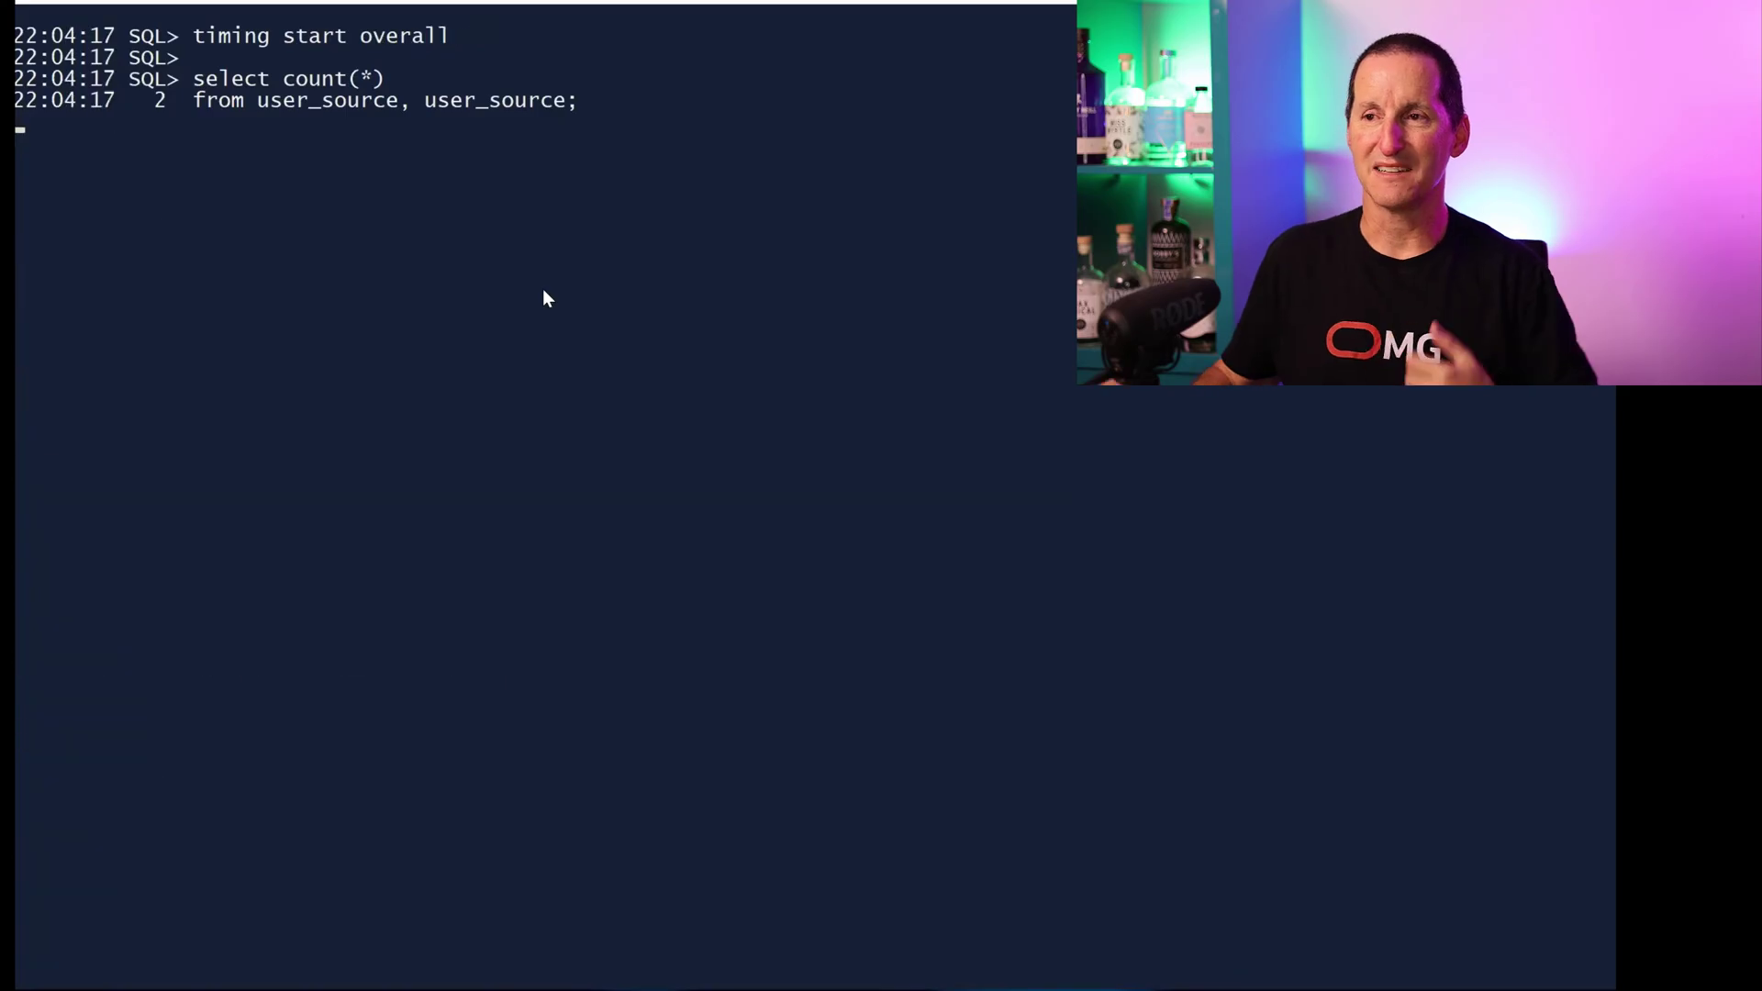
- Continue to the next count query and highlight the timer name 'overall' in the output
key("Return")
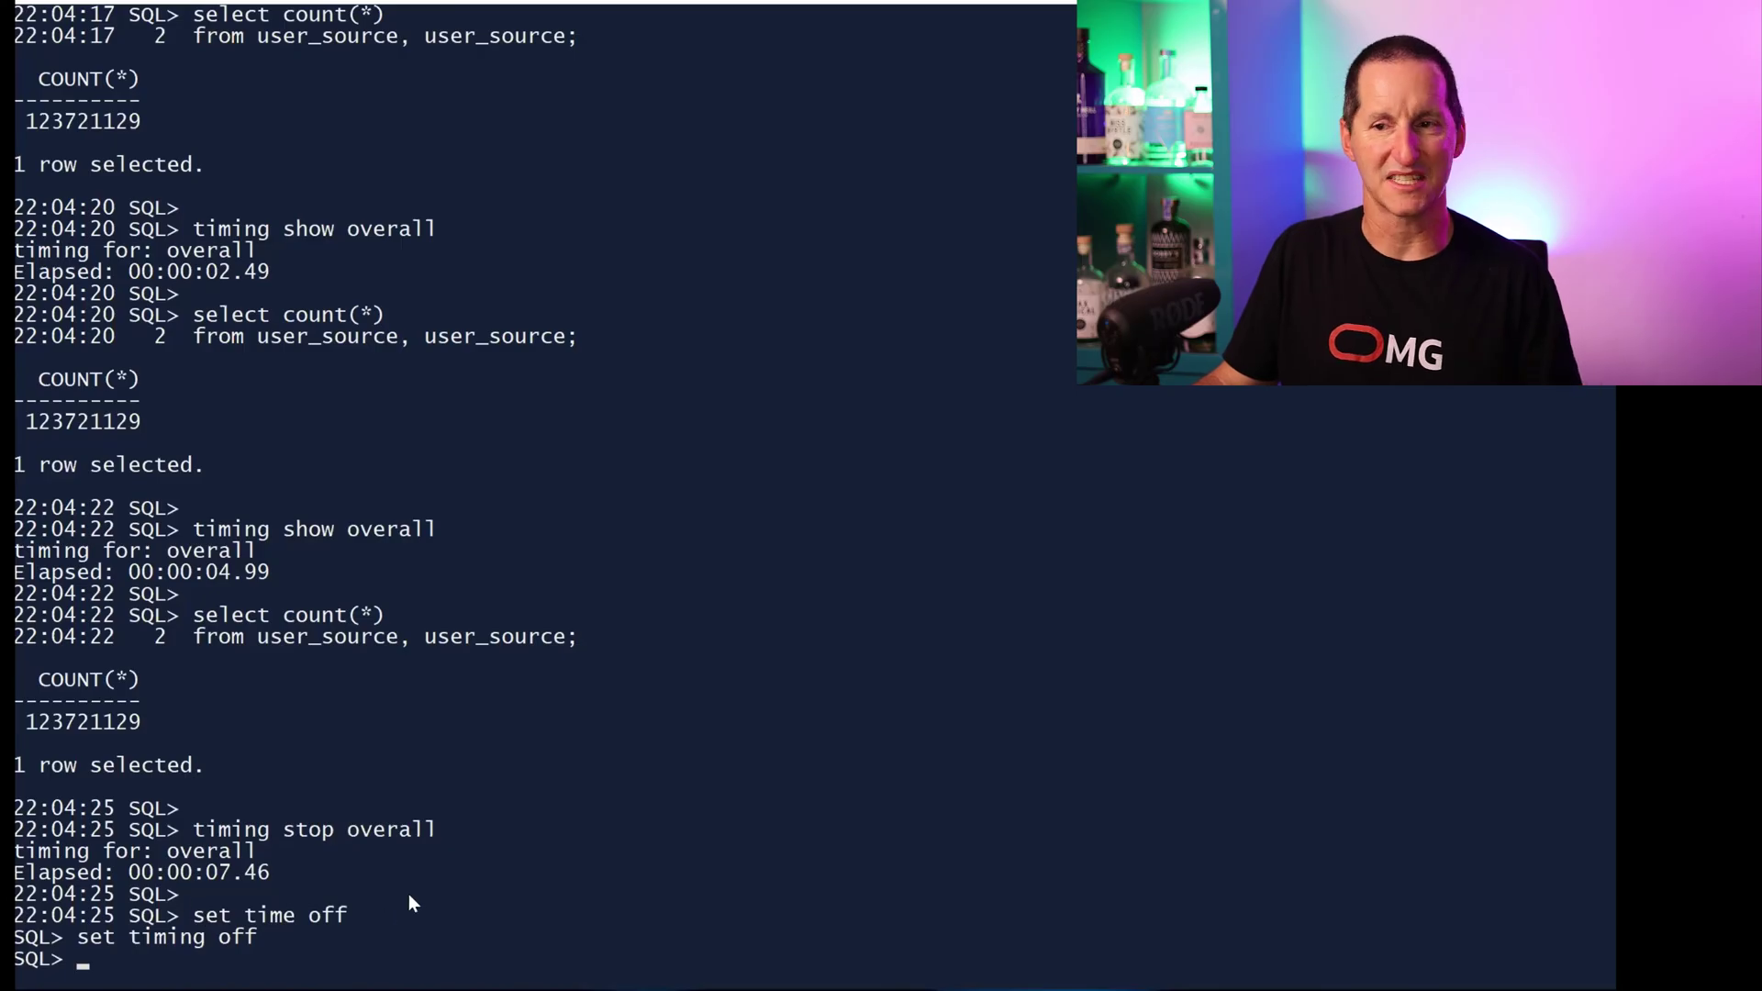
double_click(393, 829)
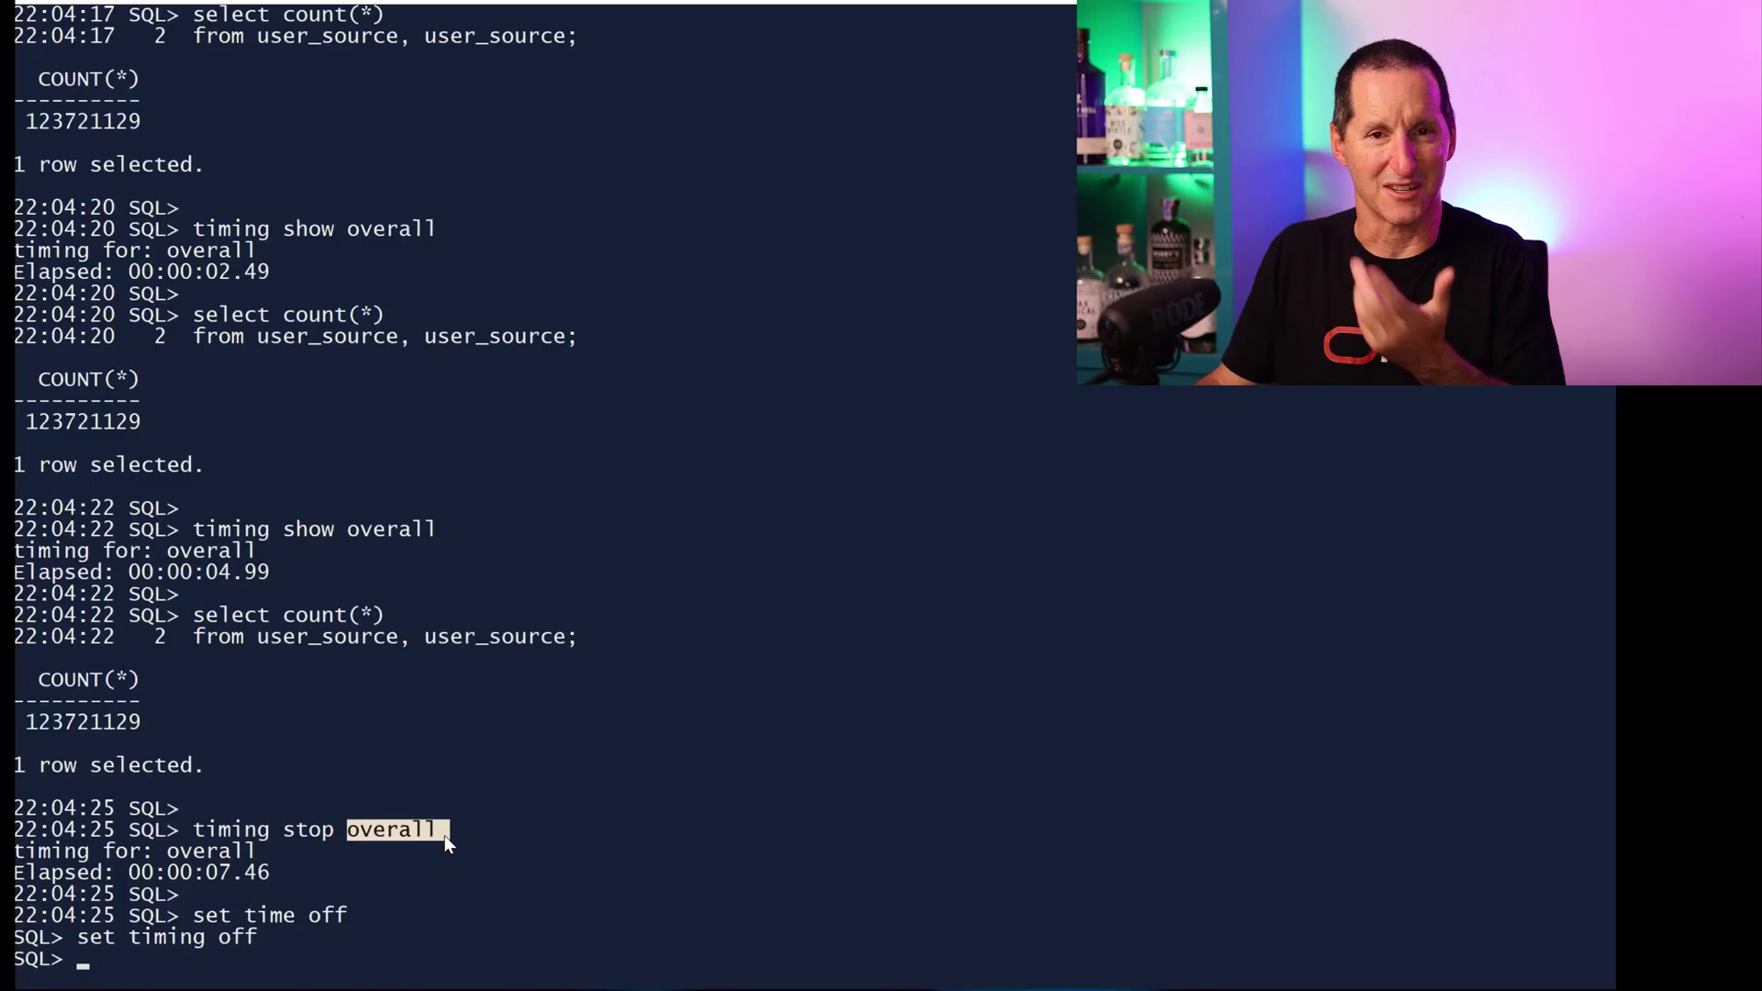